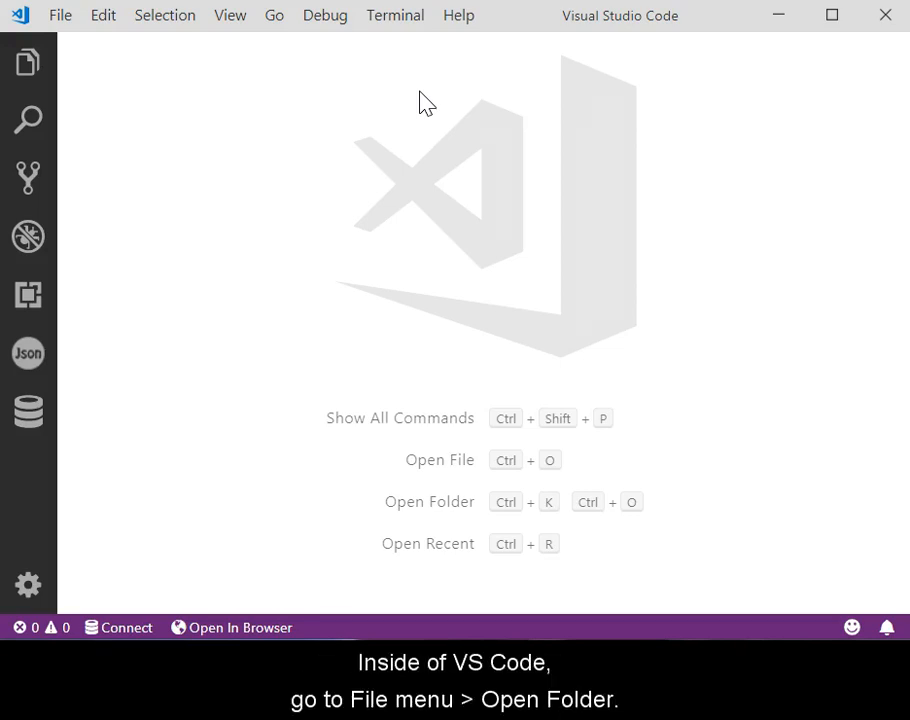
Open C:\xampp\htdocs as the workspace folder via File > Open Folder
left_click(60, 16)
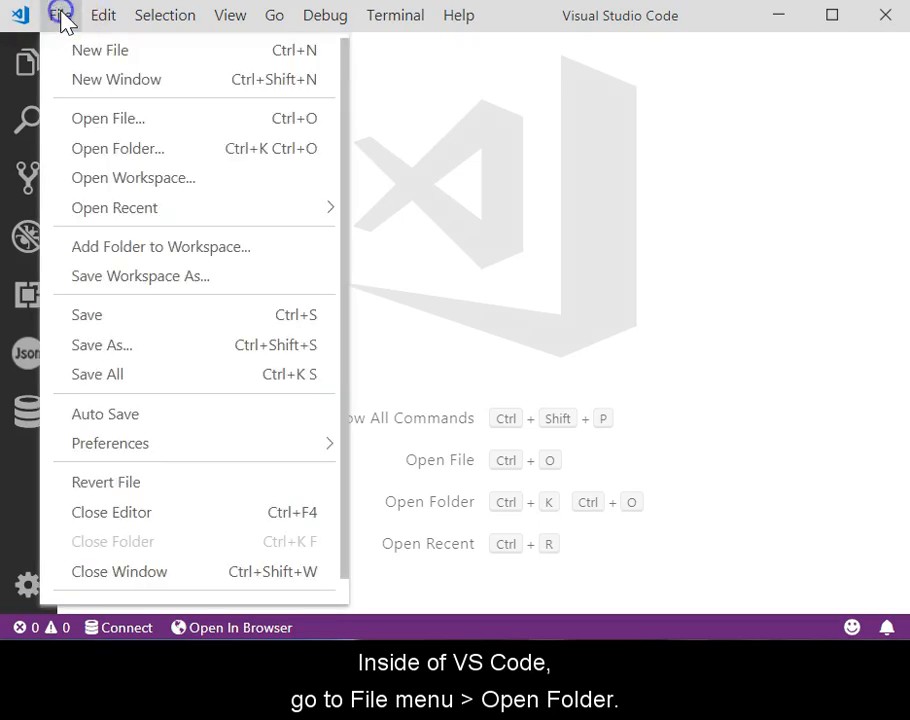
left_click(118, 148)
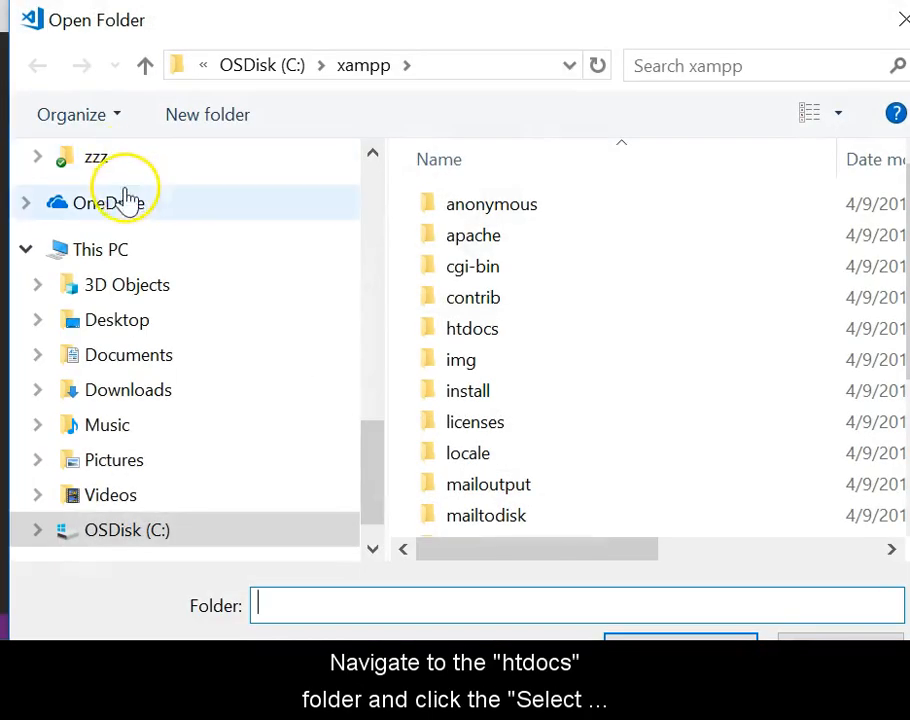
left_click(128, 528)
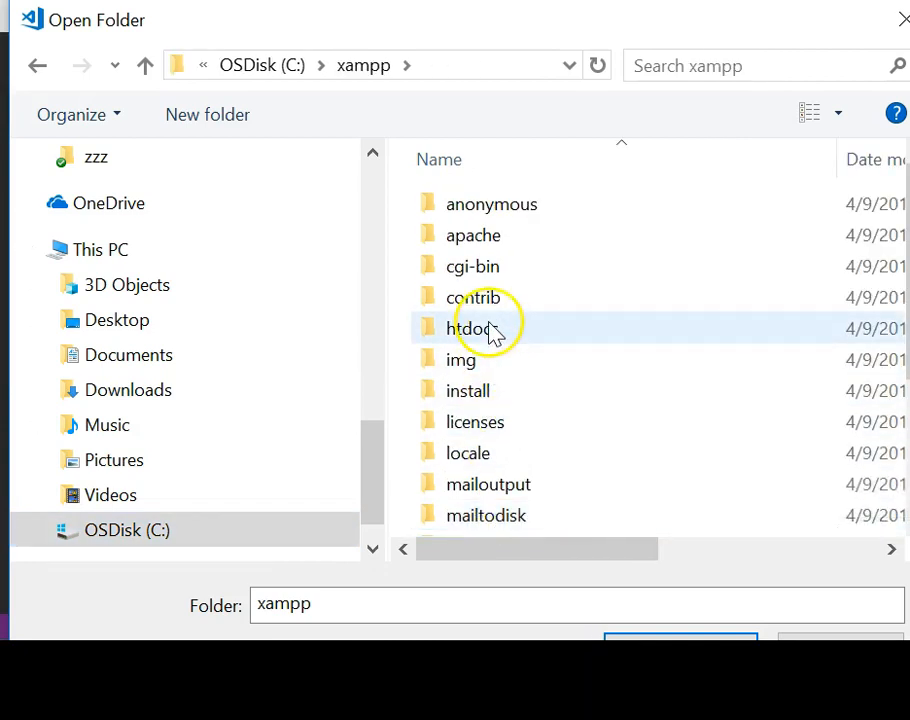
left_click(472, 328)
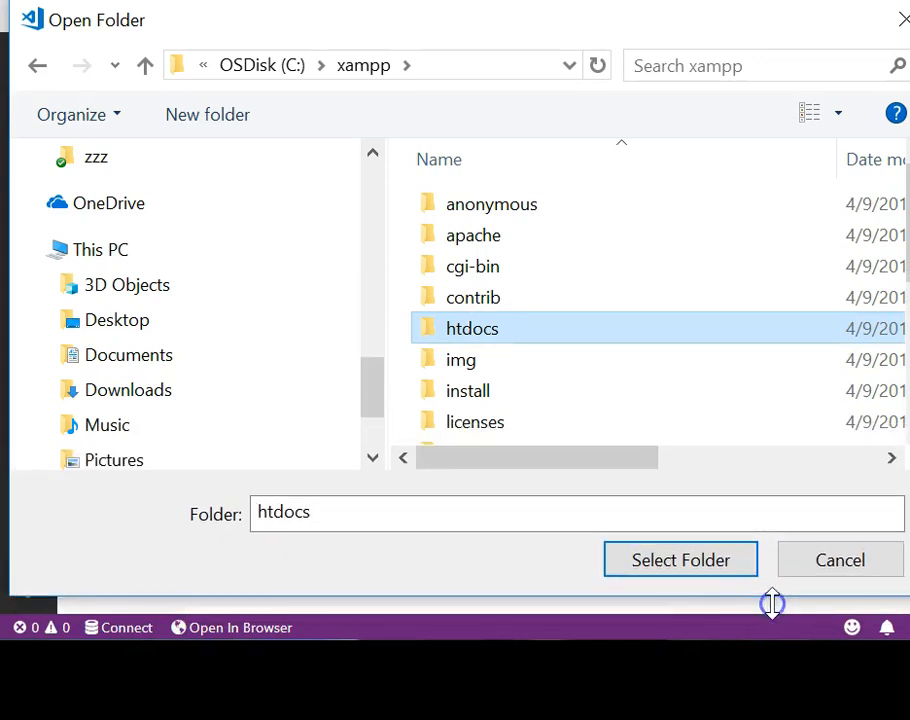
left_click(680, 560)
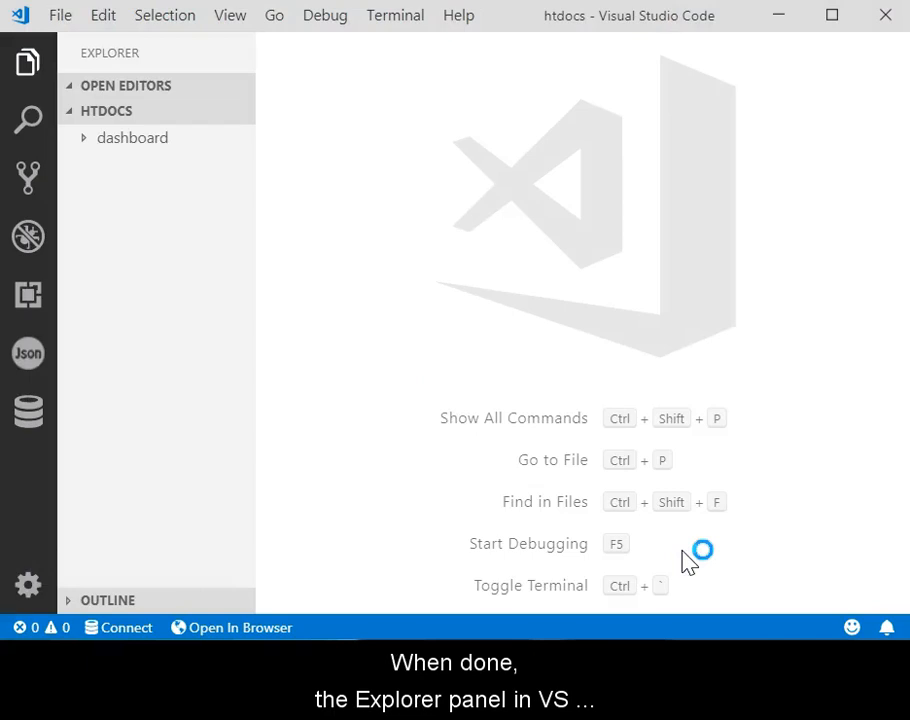
mouse_move(616, 156)
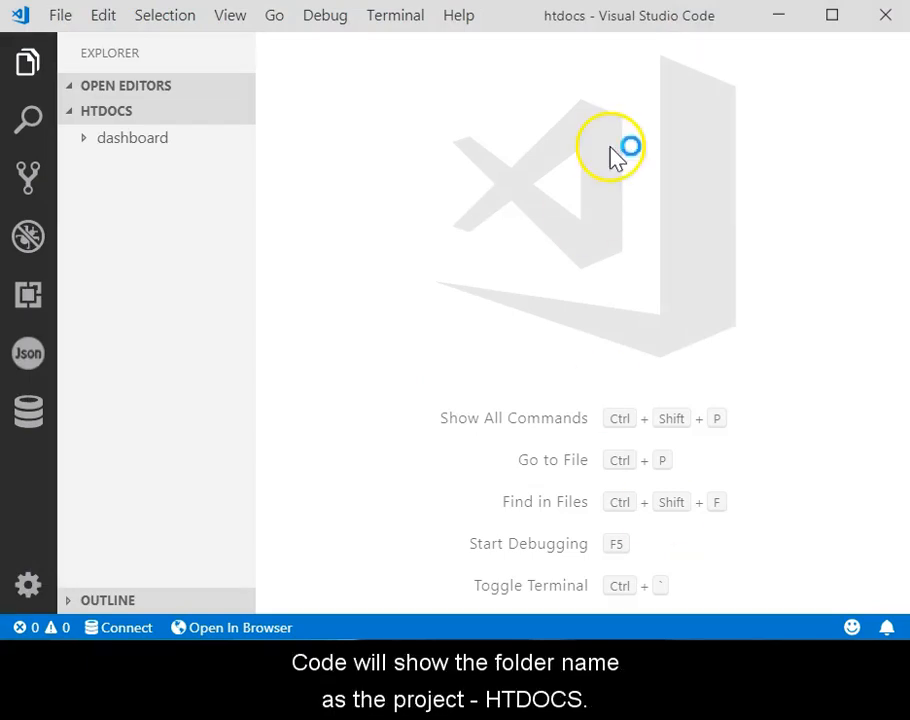
mouse_move(96, 112)
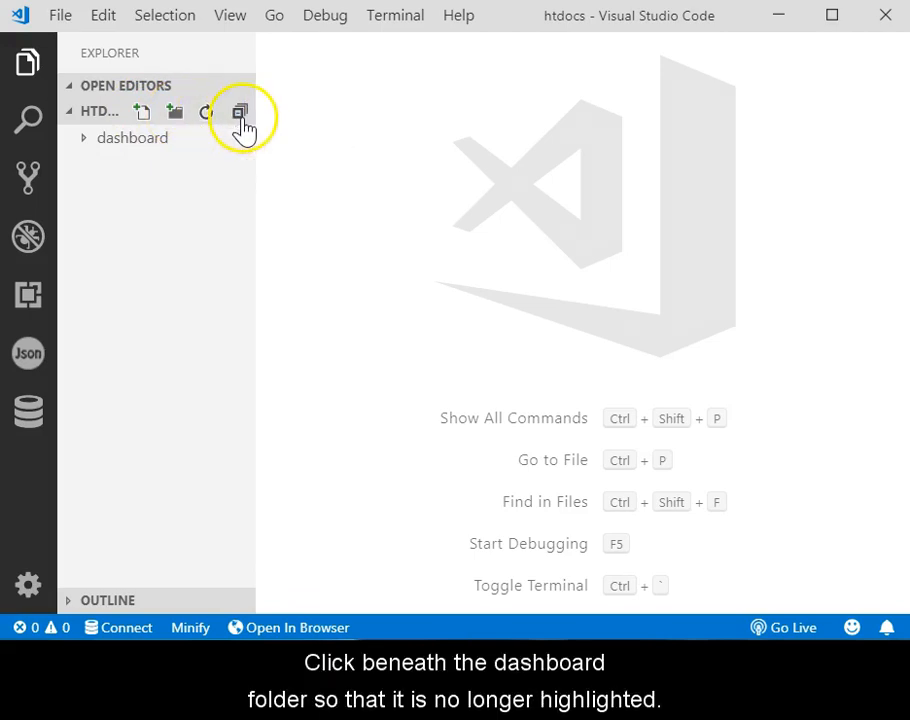
Create a new file at the htdocs root, not inside the dashboard subfolder
left_click(156, 216)
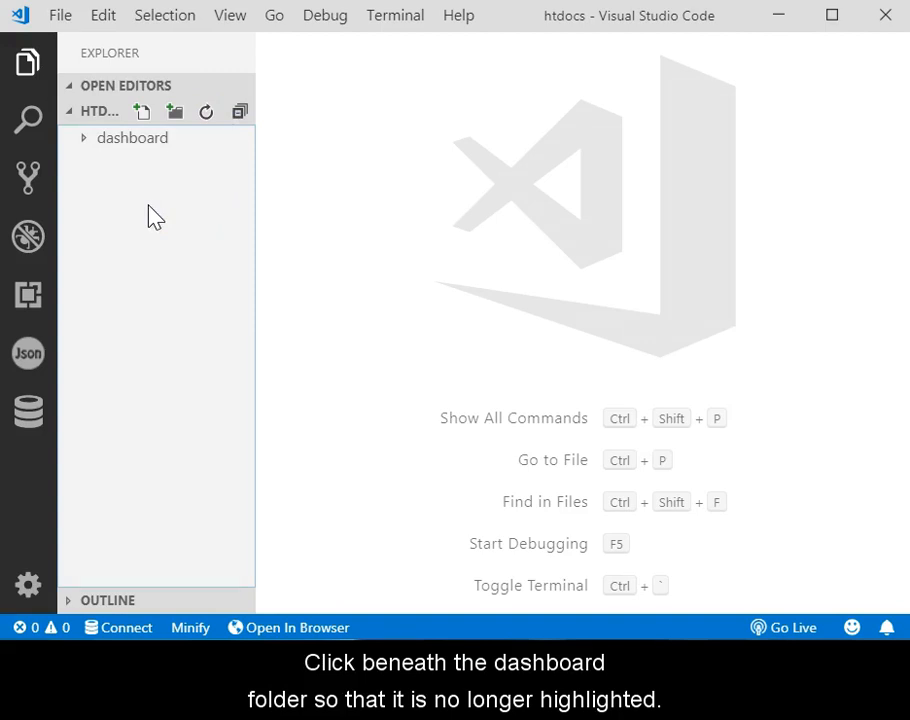
mouse_move(144, 112)
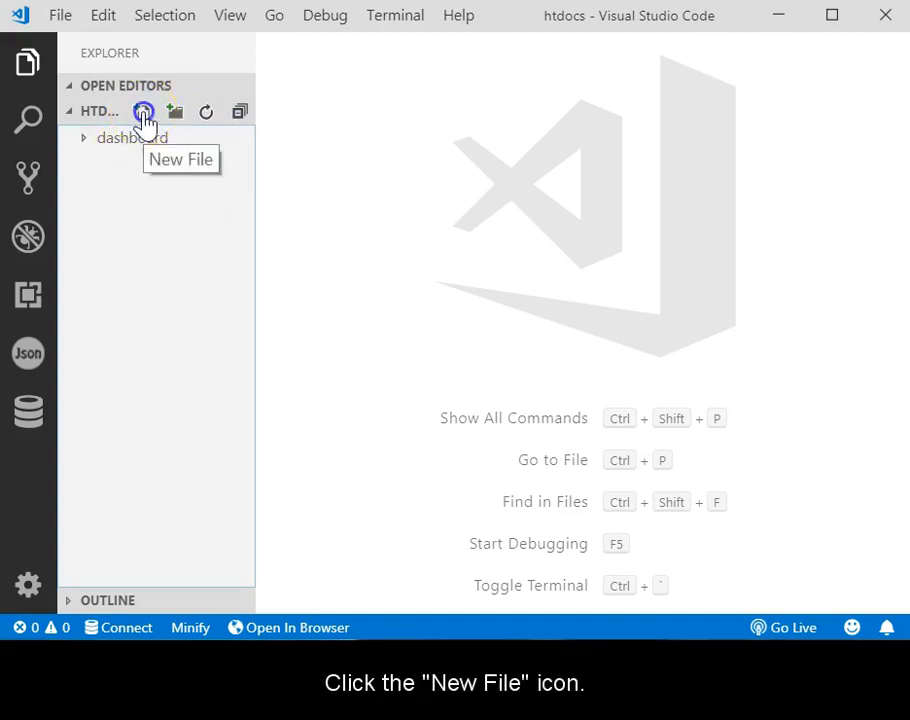
left_click(144, 112)
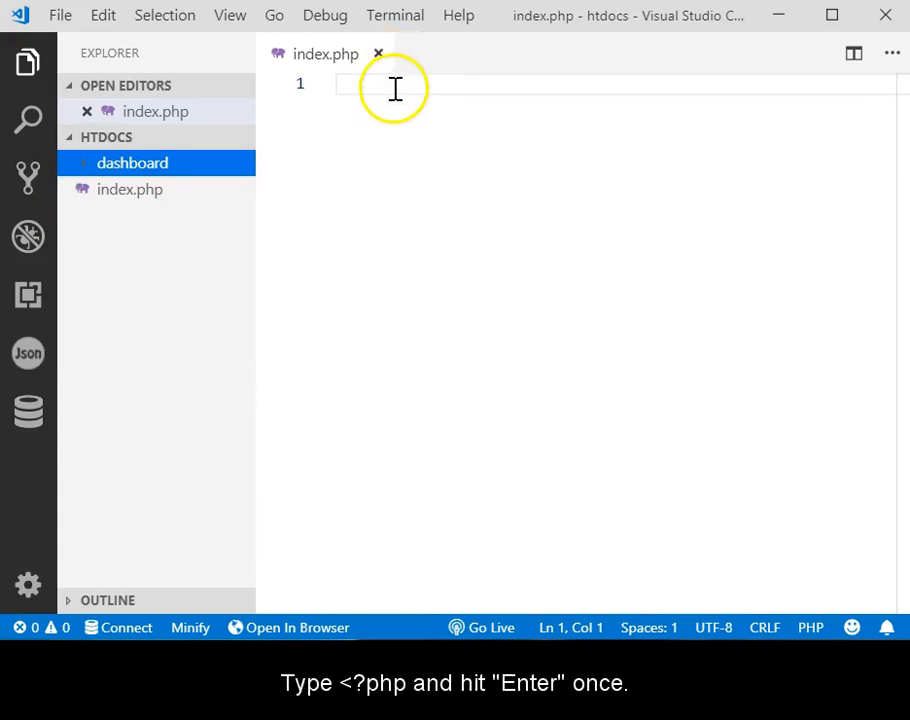
Write <?php phpinfo(); ?> in index.php and save it
type("<?")
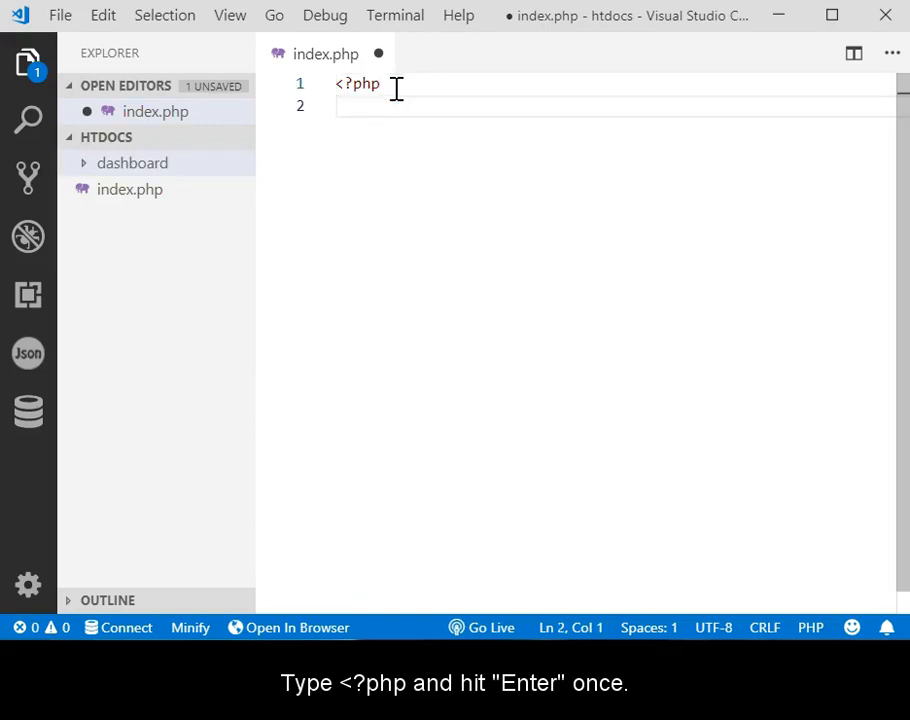
type("phpinfo(")
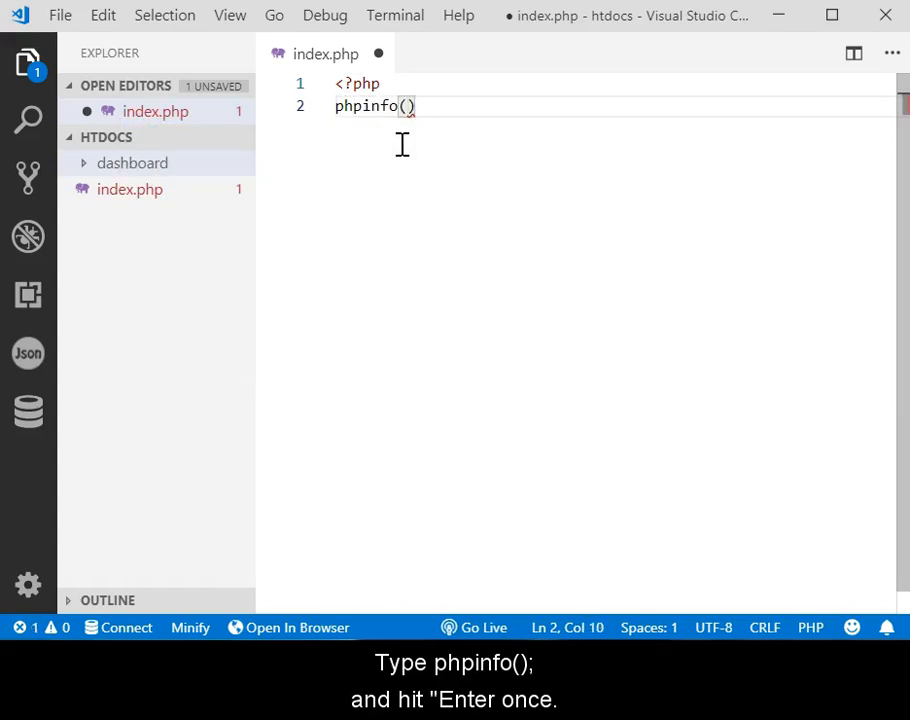
type(";")
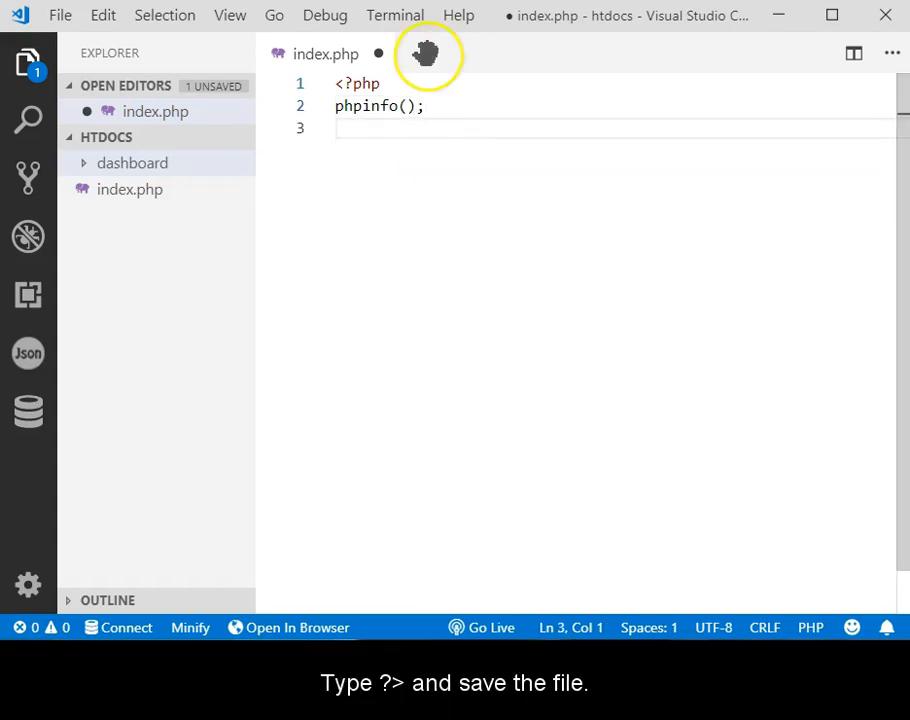
type("?>")
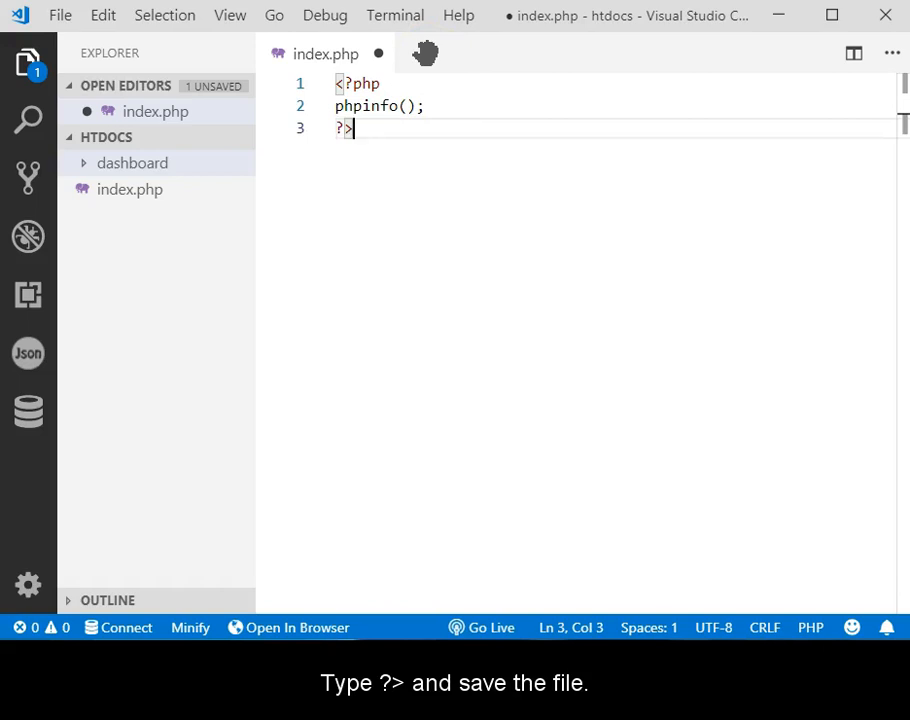
key("ctrl+s")
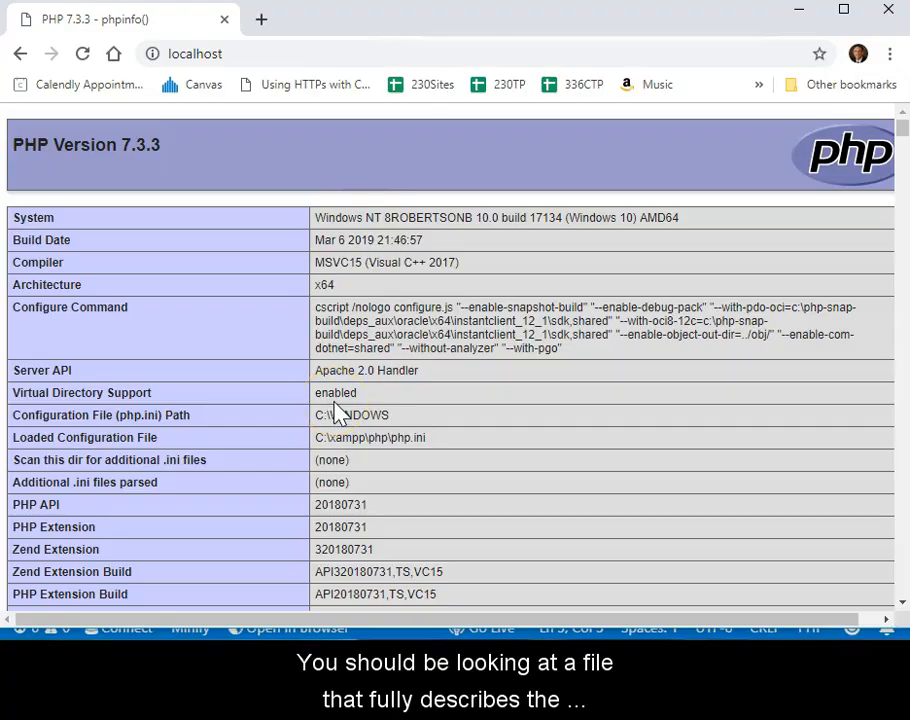
Scroll through the PHP 7.3.3 info page at localhost and back toward the top
scroll("down", 3)
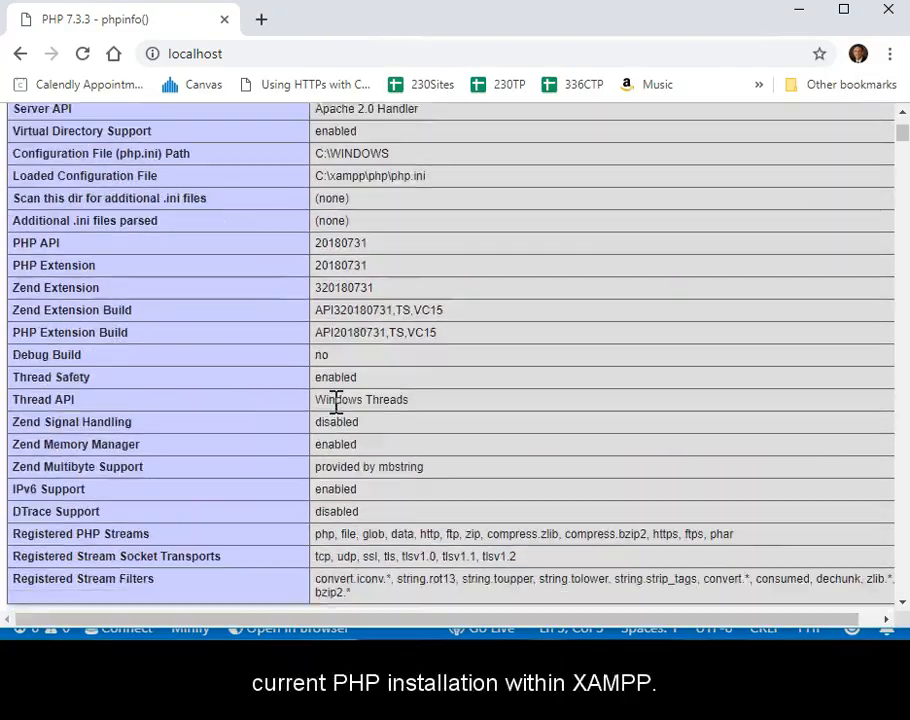
scroll("down", 3)
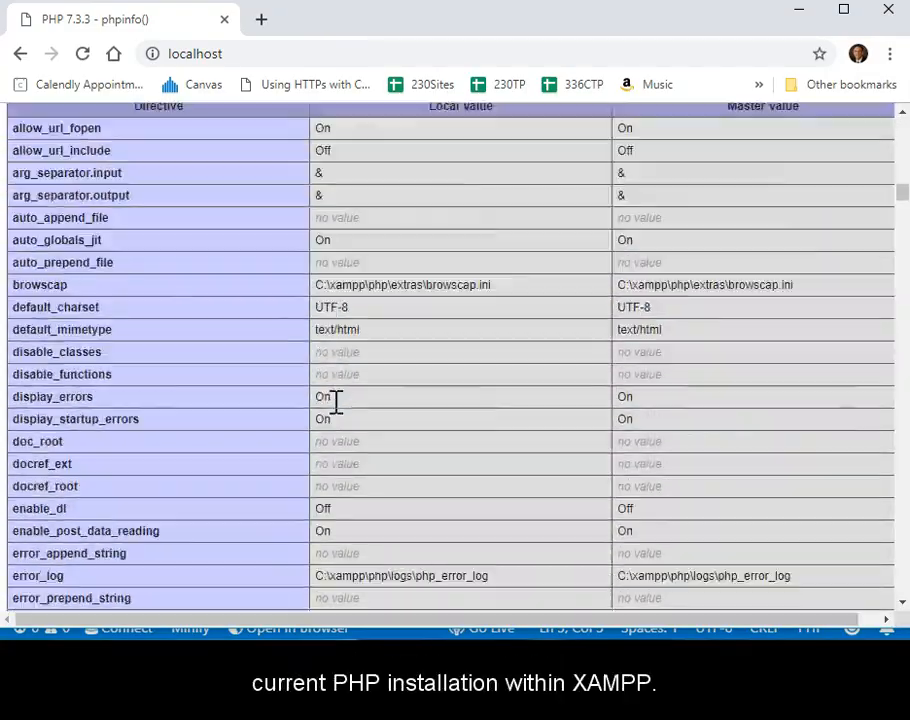
scroll("down", 3)
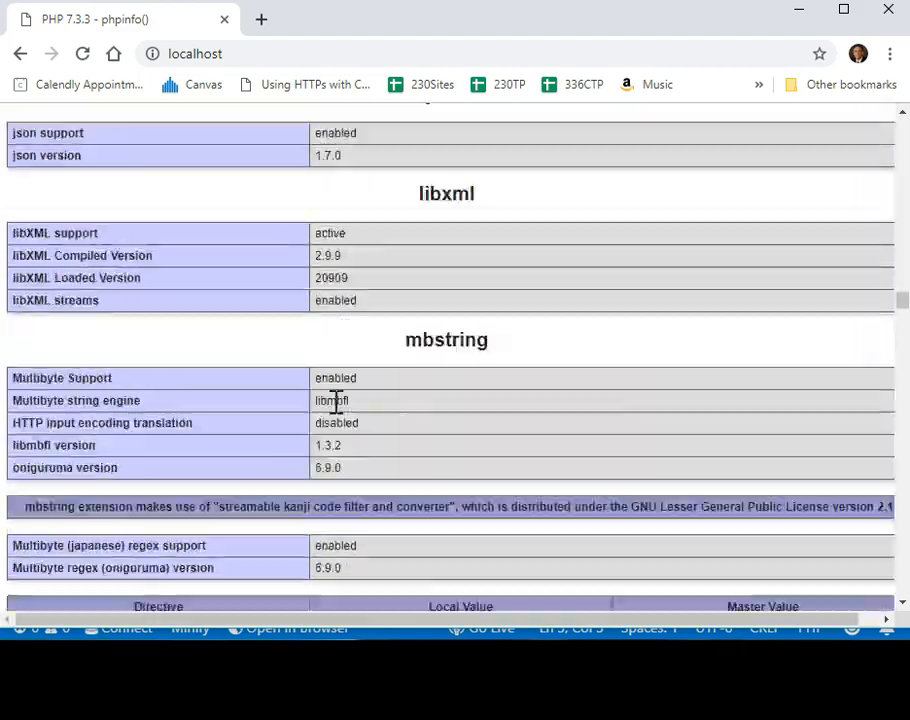
scroll("down", 3)
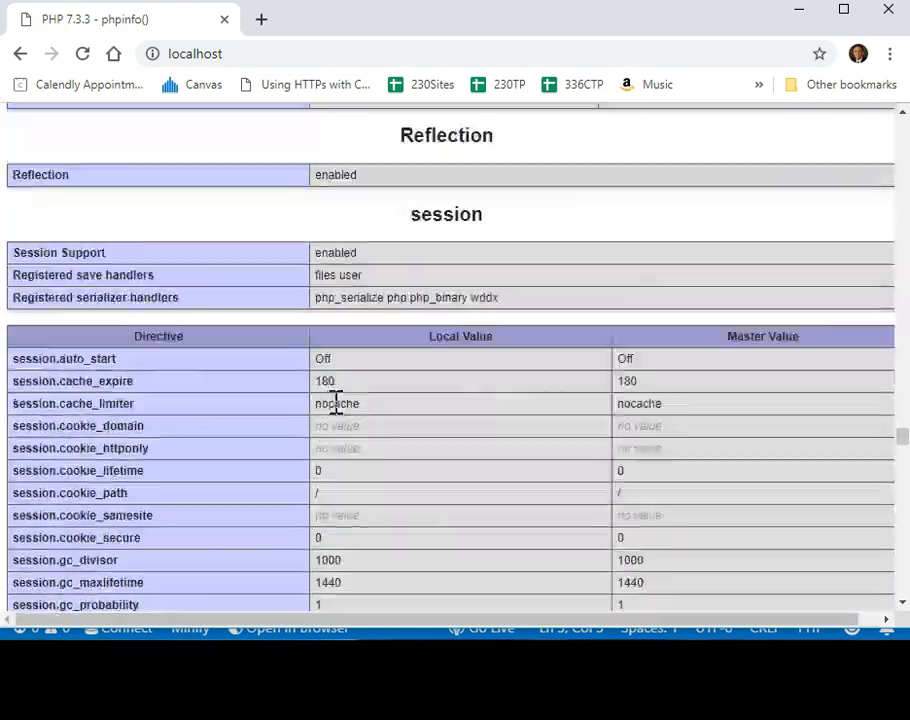
scroll("down", 3)
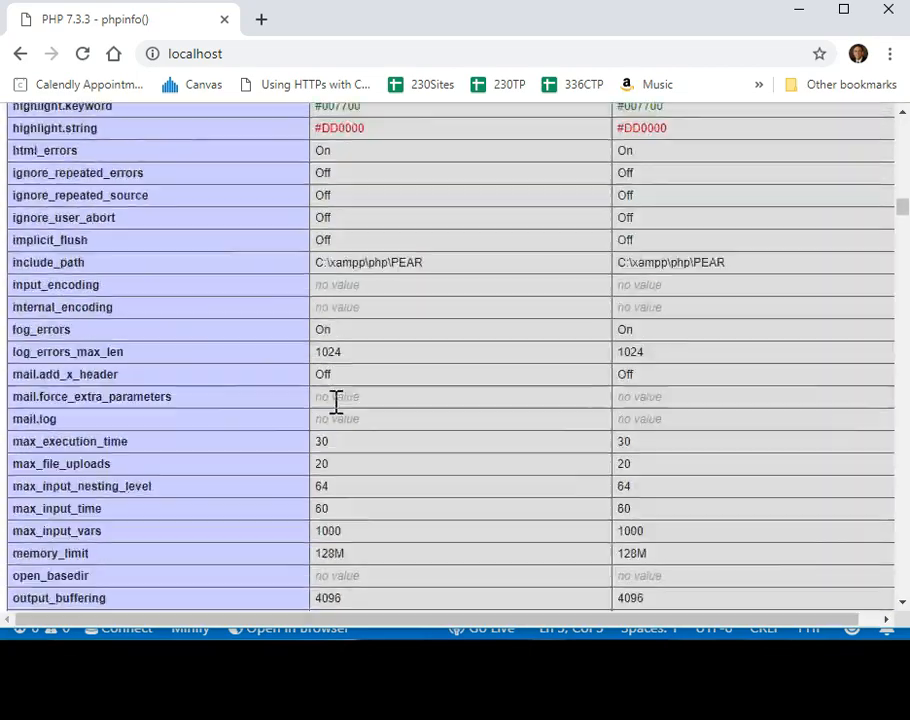
scroll("up", 3)
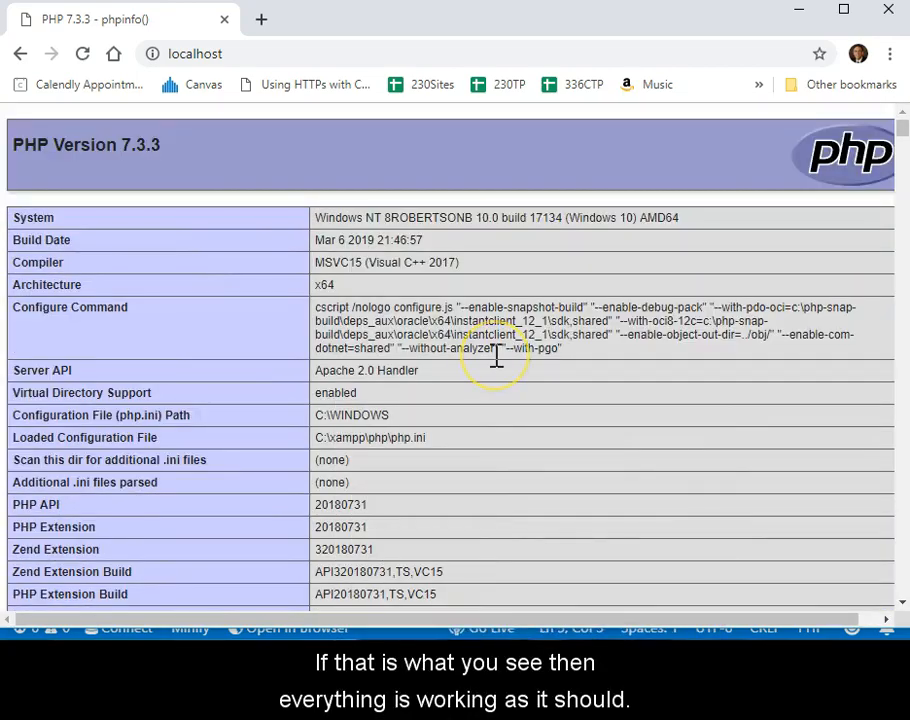
mouse_move(496, 360)
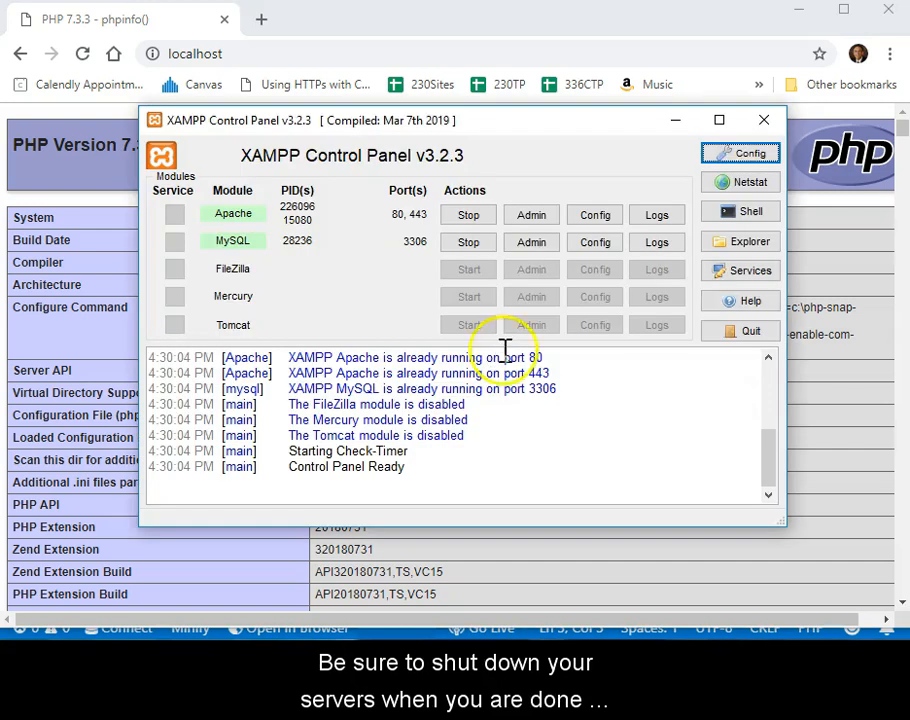
Stop the Apache server, then the MySQL server
left_click(468, 214)
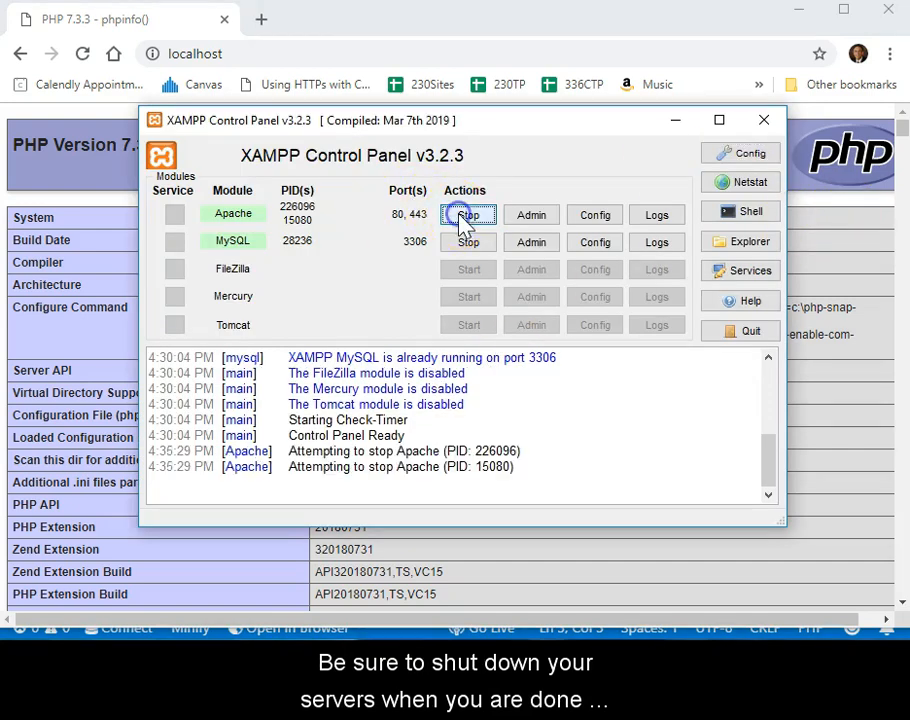
left_click(468, 242)
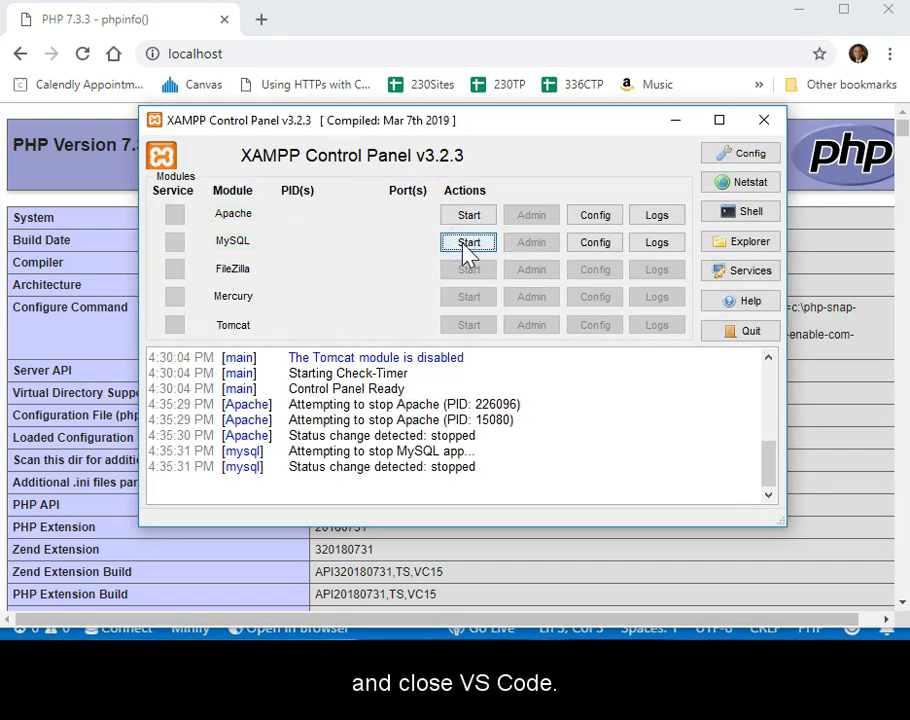